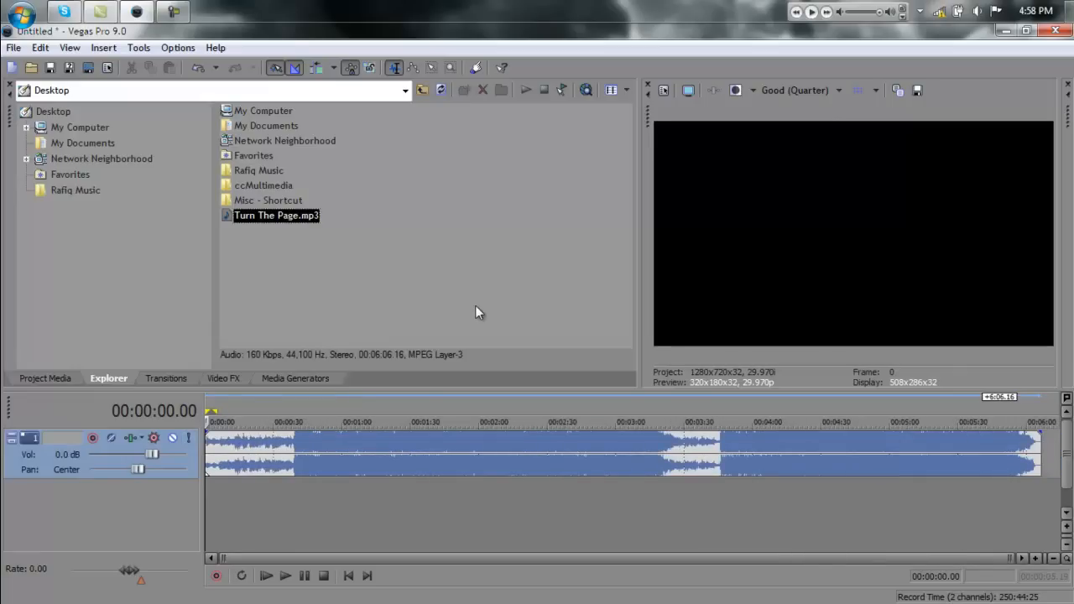
mouse_move(296, 231)
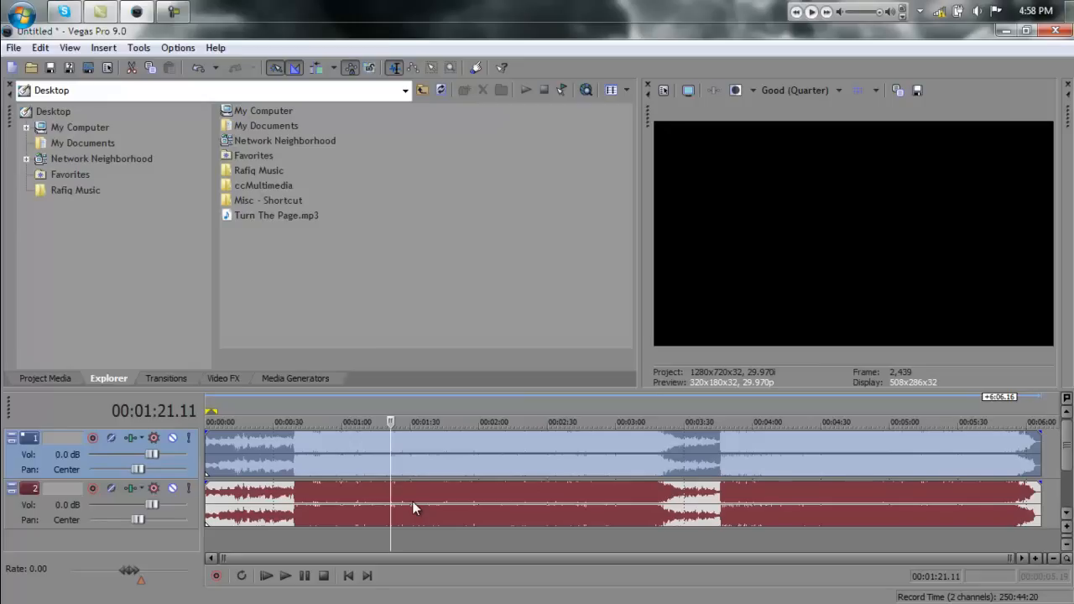
mouse_move(411, 507)
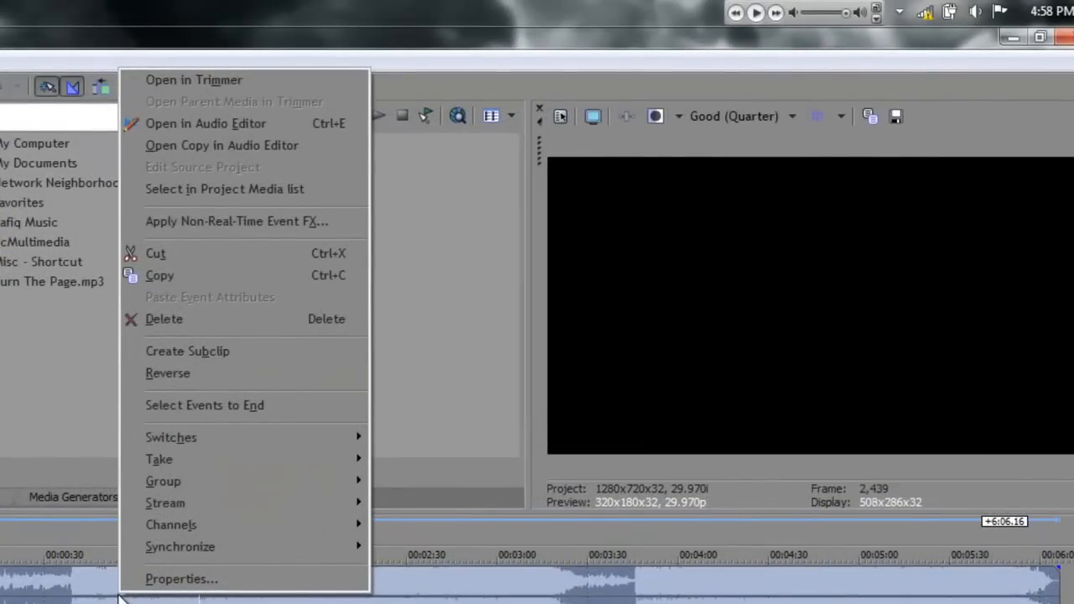
mouse_move(166, 502)
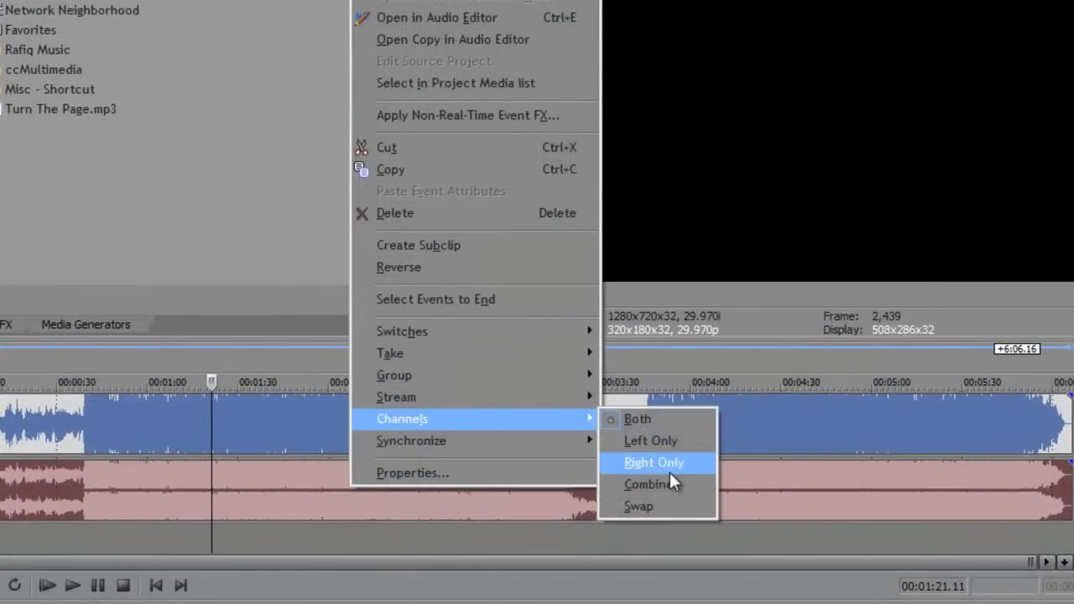
Set the copied Turn The Page event on track 2 to play its right channel only
click(653, 462)
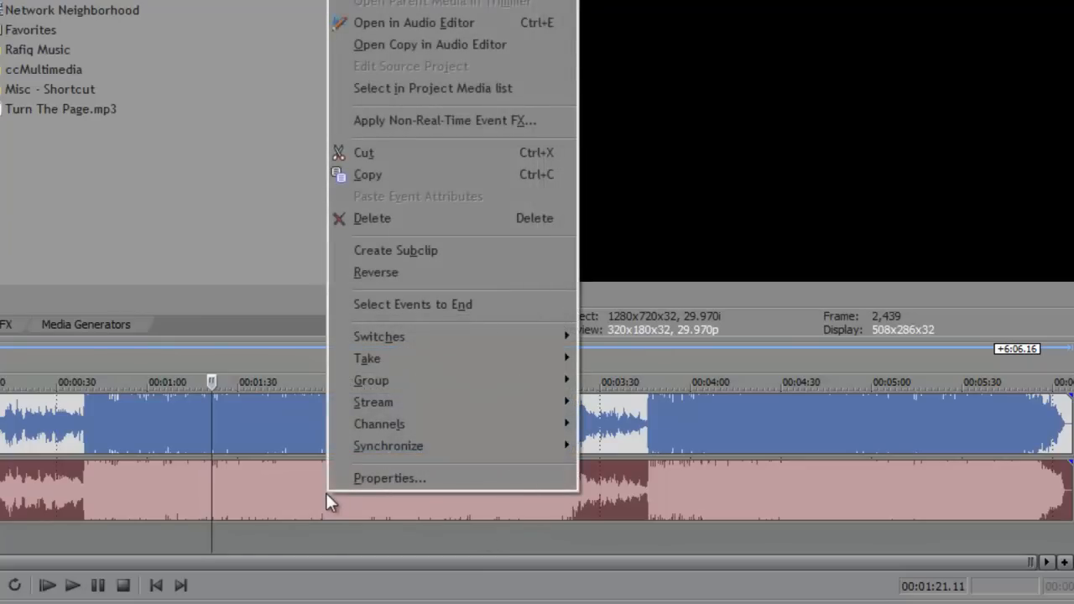
mouse_move(379, 336)
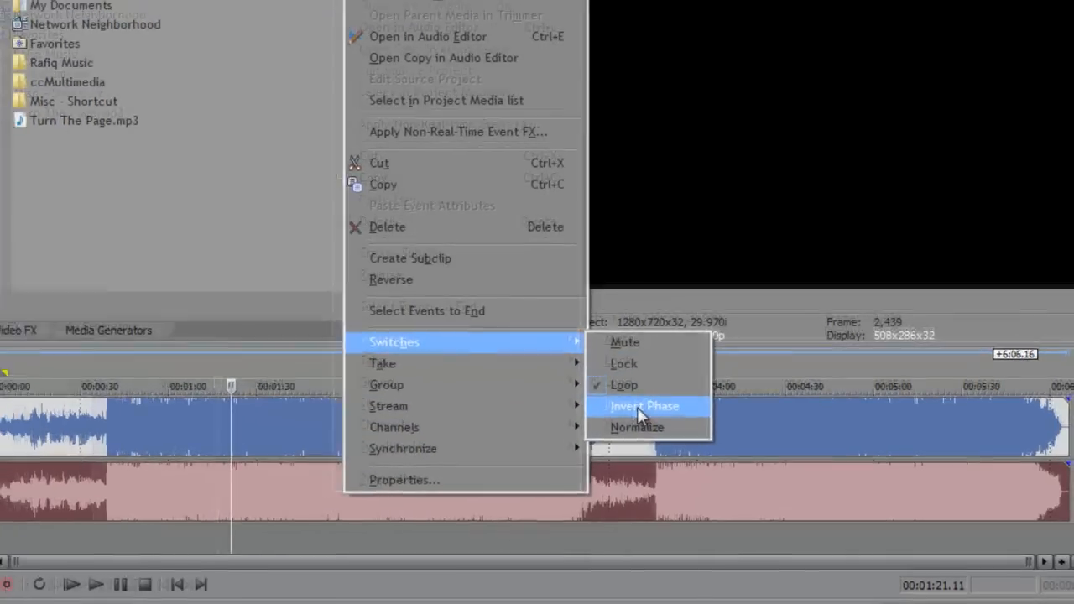
Invert the phase of the track 2 event via the Switches menu
click(645, 406)
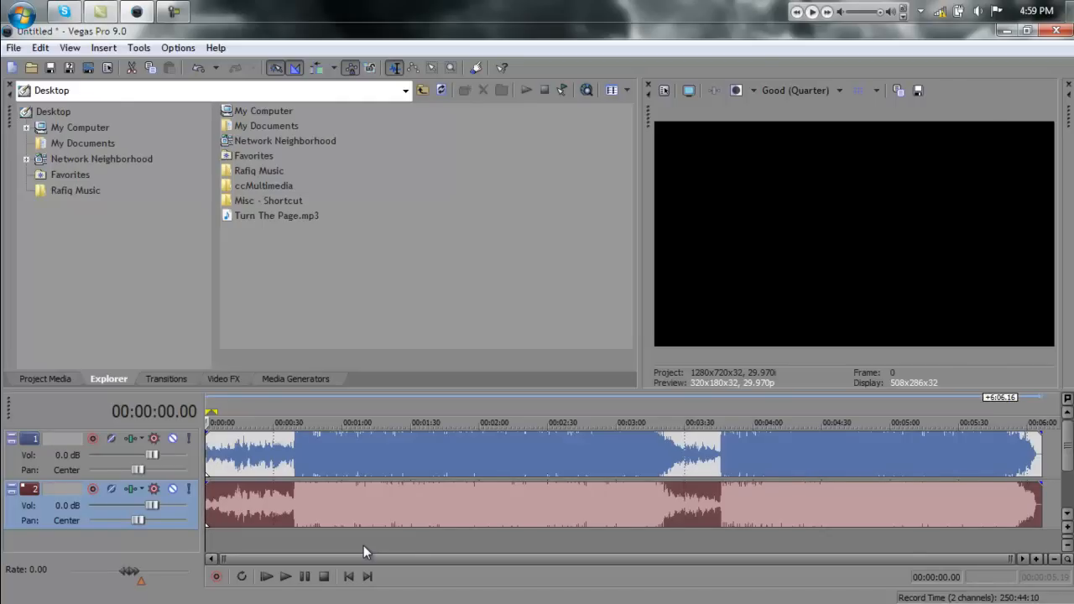
mouse_move(671, 214)
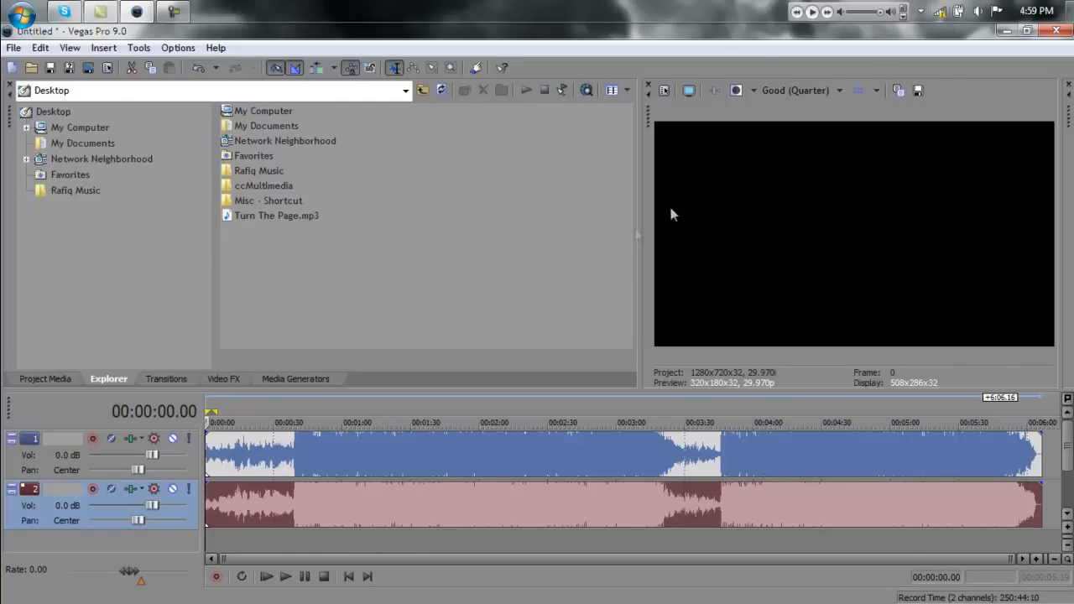
mouse_move(560, 265)
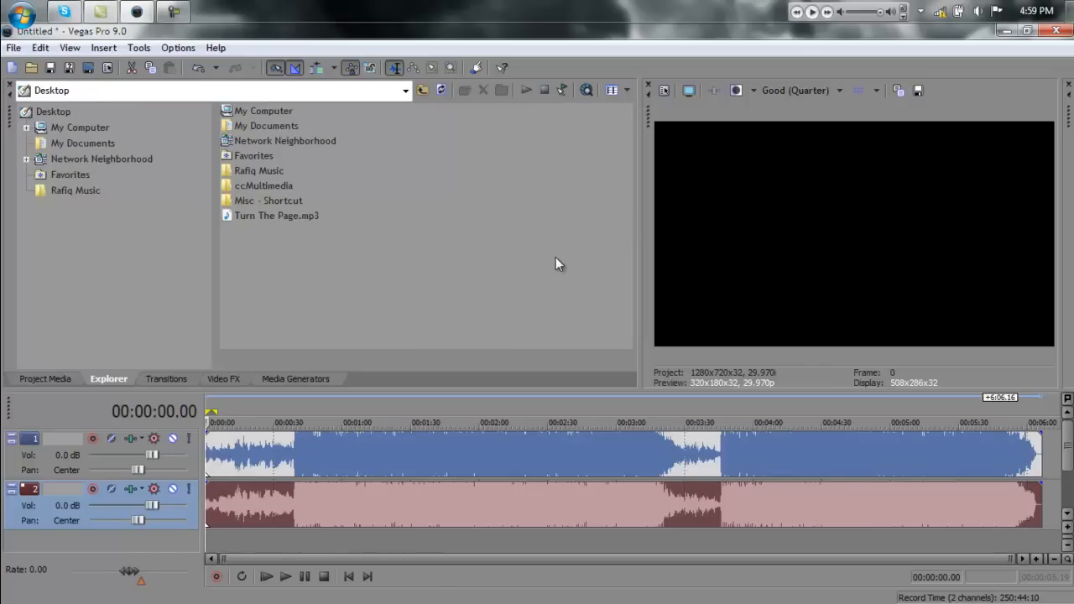